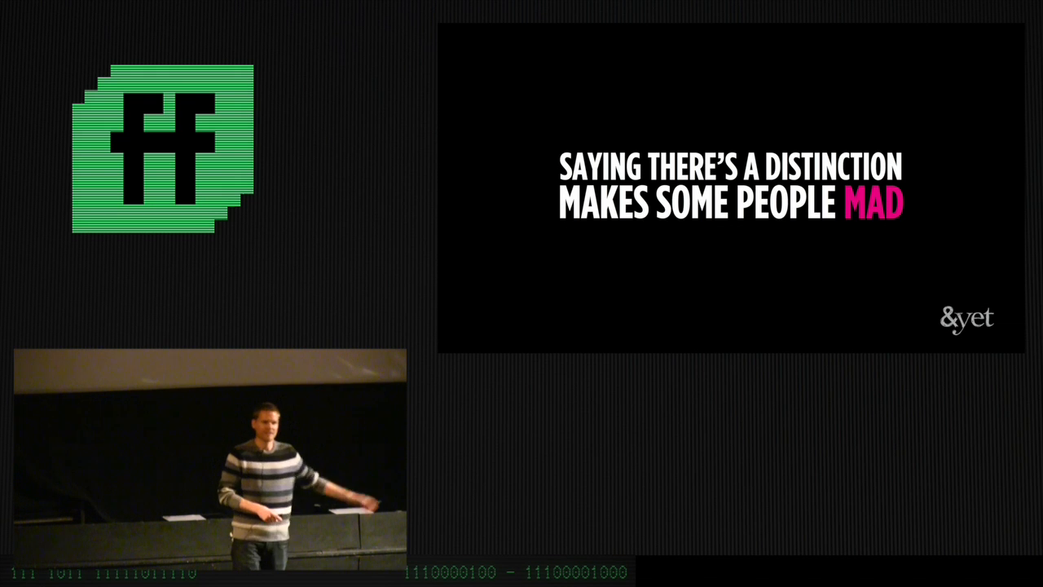
pyautogui.press('Right')
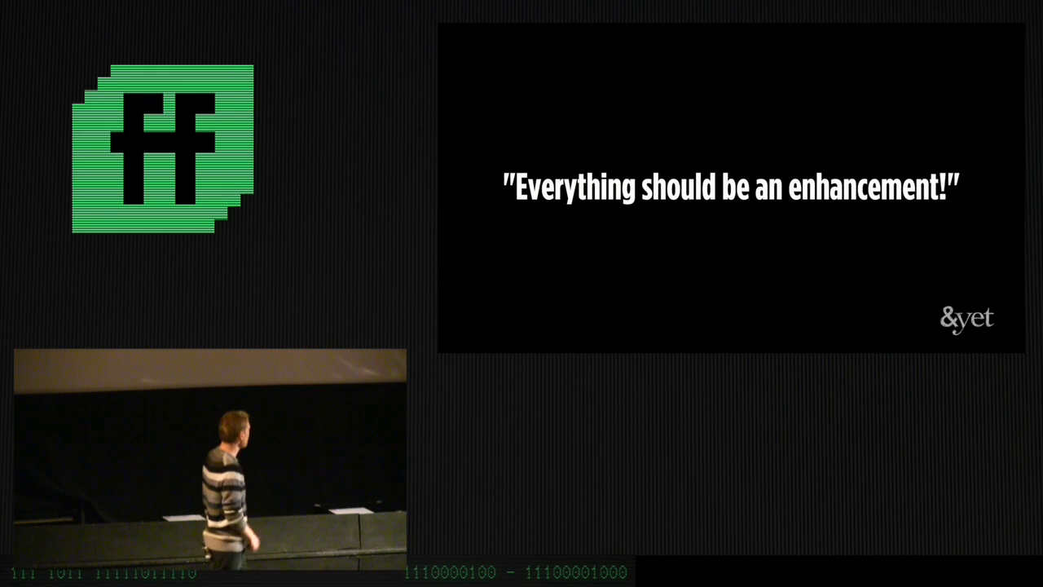